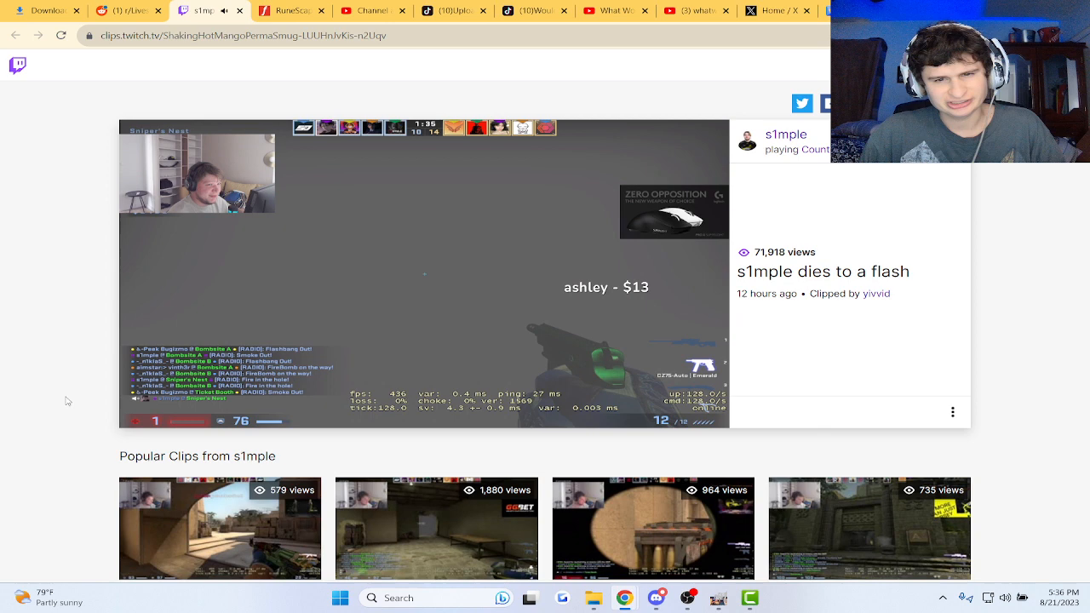
# Open the 's1mple dies to a flash' r/LivestreamFail post and scroll down into its comments
pyautogui.click(424, 273)
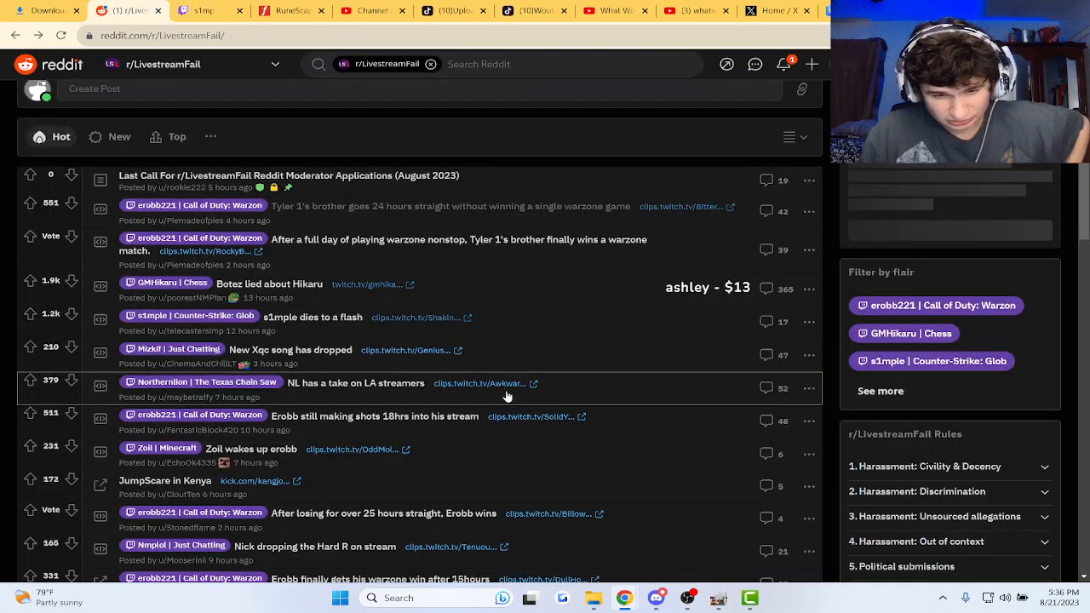
pyautogui.scroll(-3)
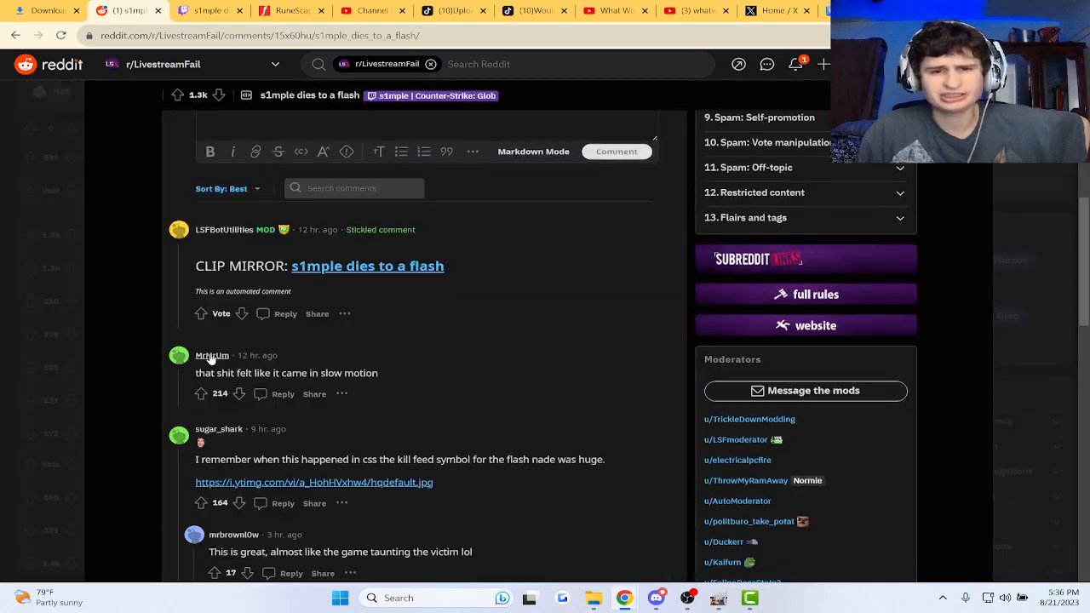
pyautogui.scroll(-3)
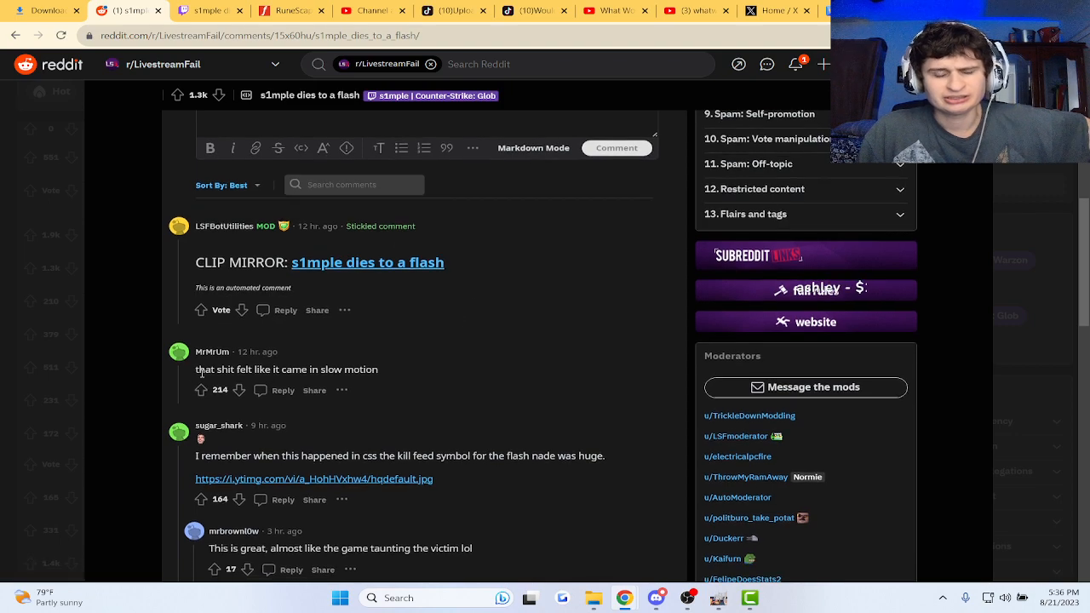
pyautogui.scroll(-3)
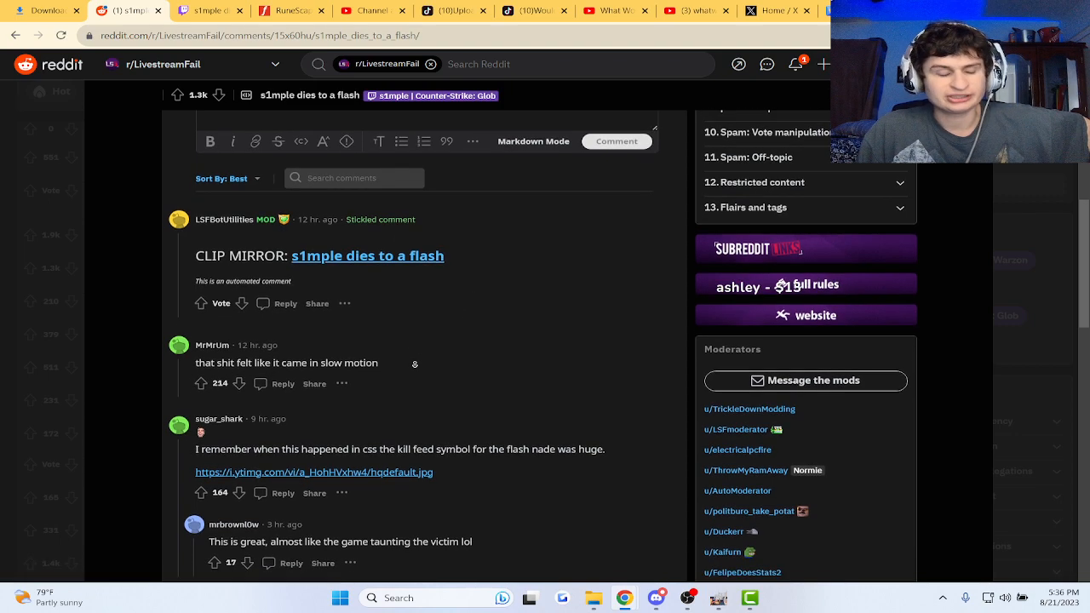
pyautogui.scroll(-3)
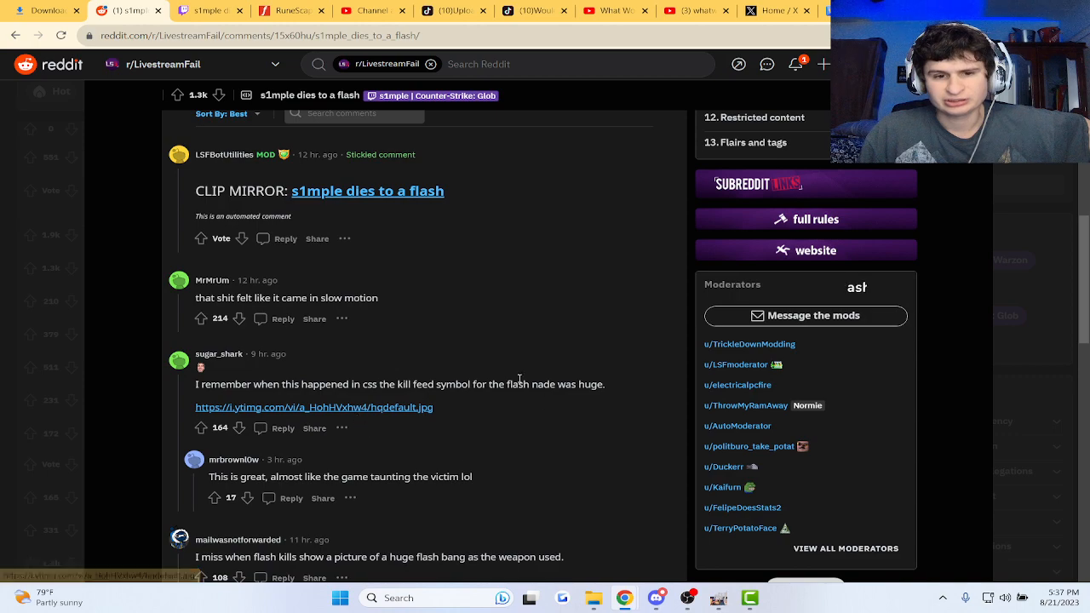
pyautogui.scroll(-3)
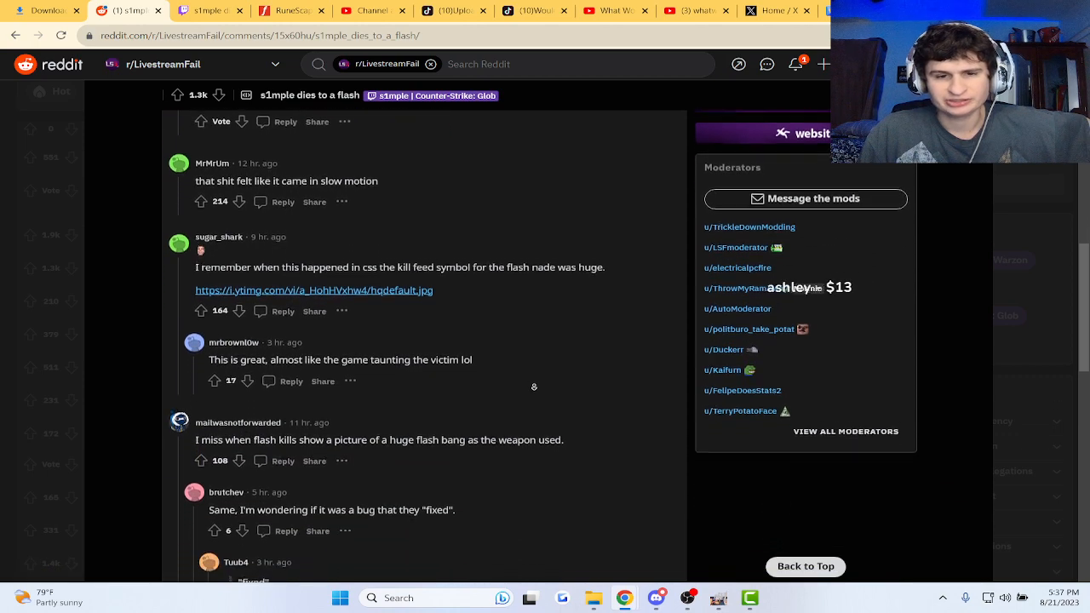
pyautogui.scroll(-3)
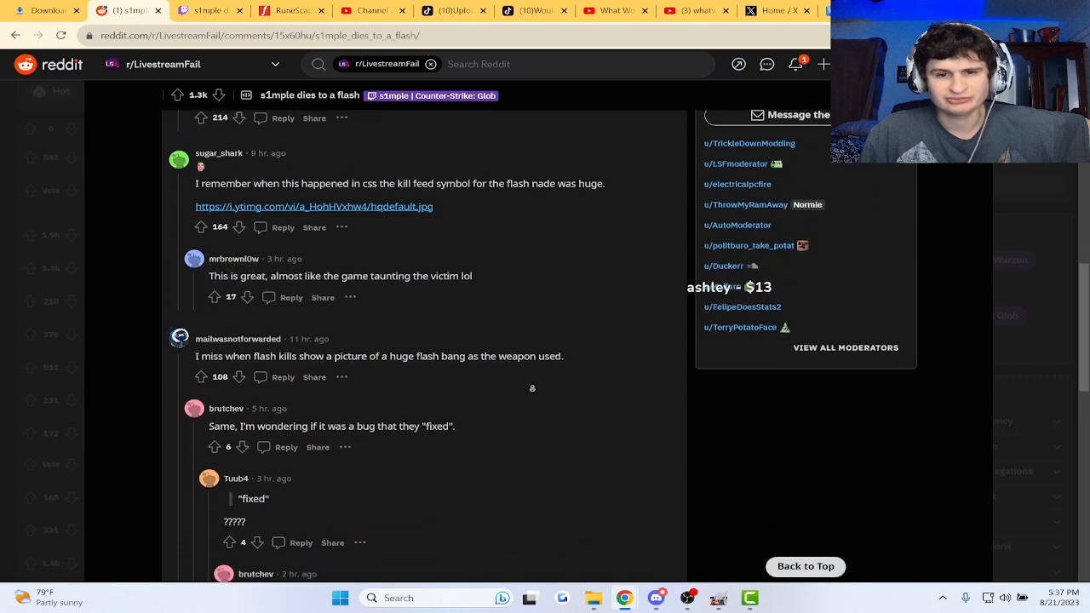
pyautogui.scroll(-3)
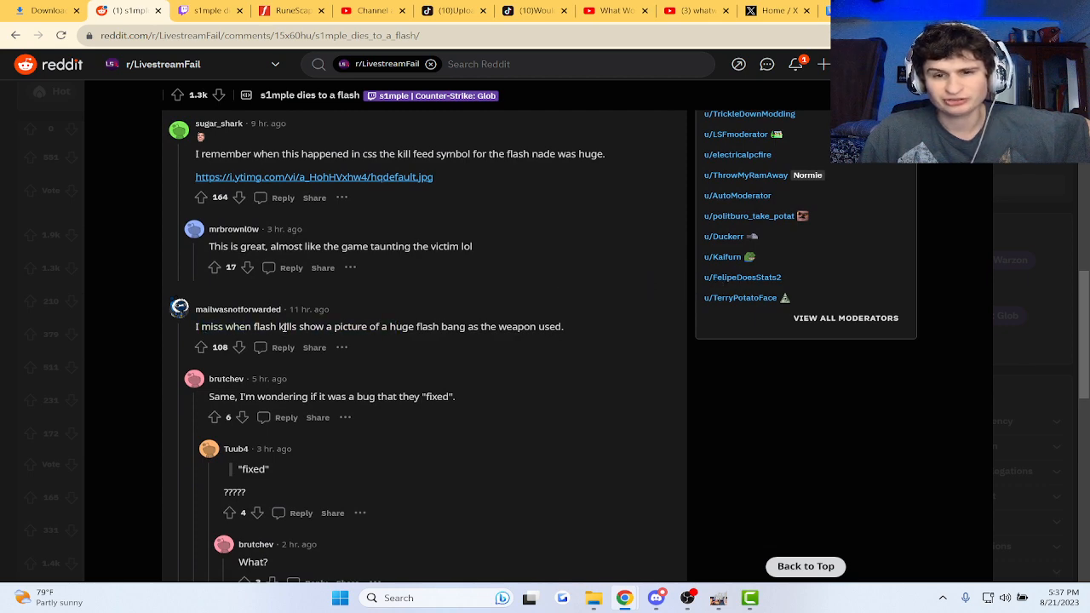
pyautogui.scroll(-3)
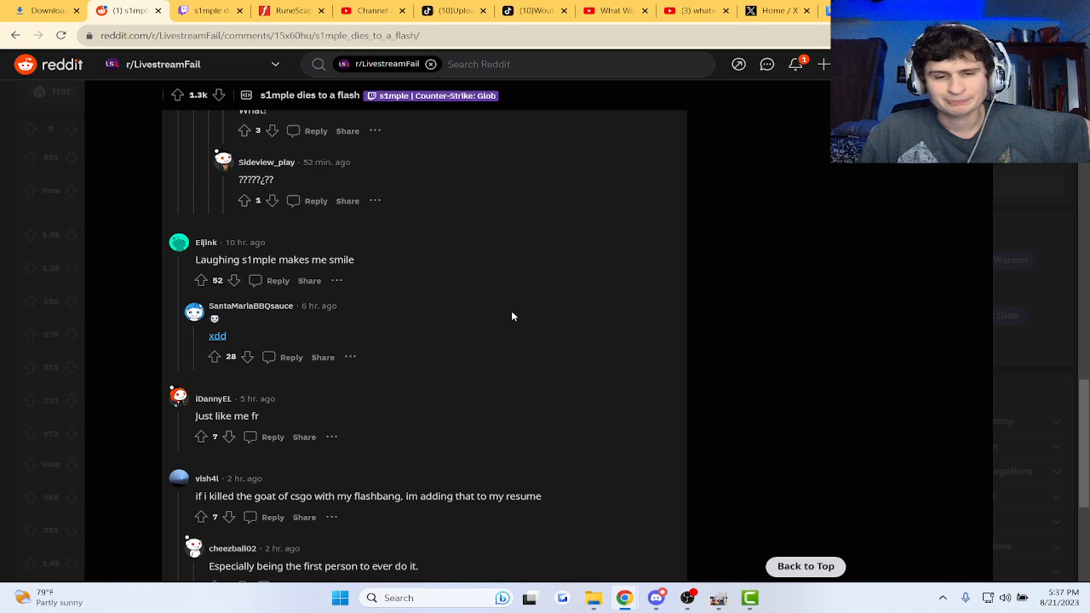
pyautogui.scroll(-3)
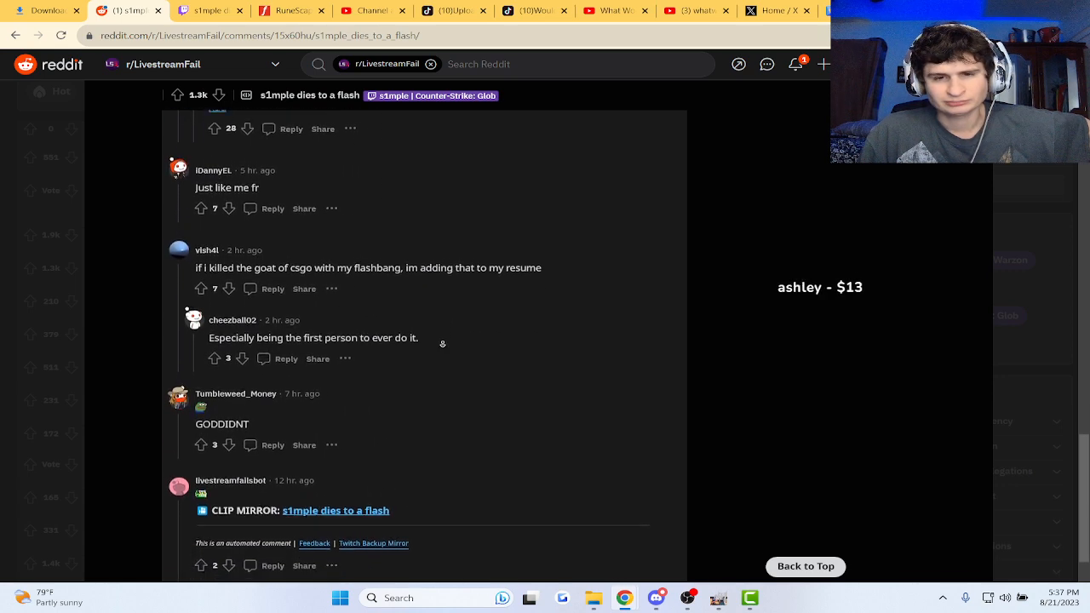
pyautogui.scroll(-3)
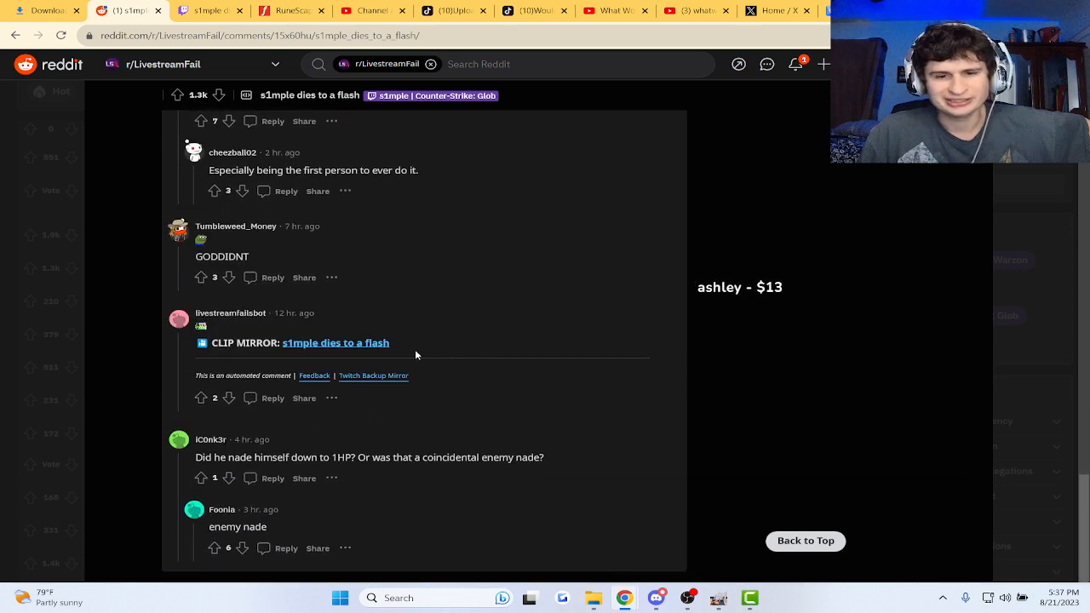
pyautogui.scroll(-3)
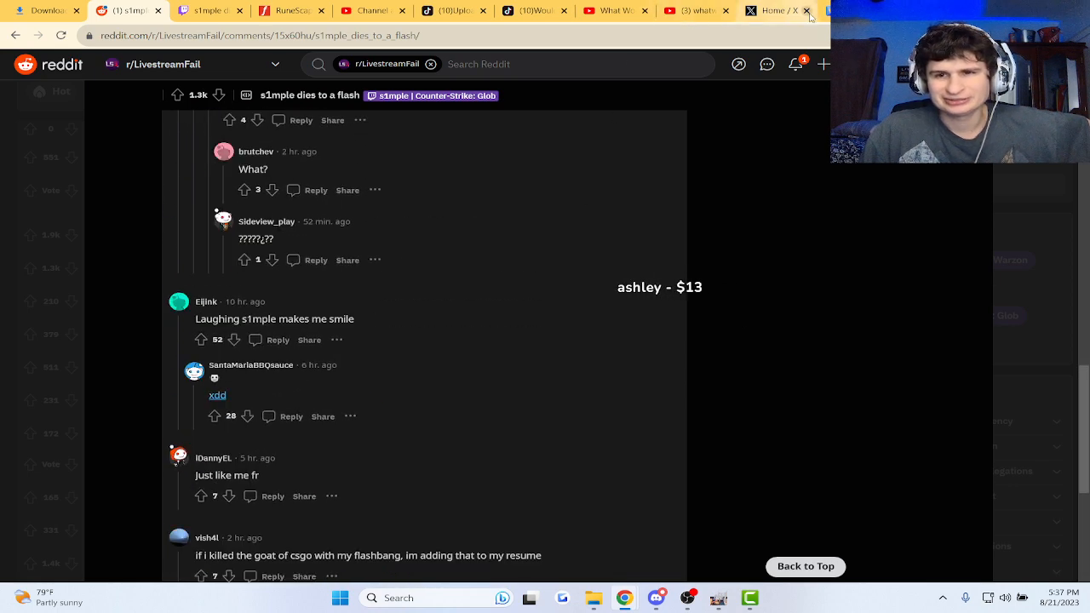